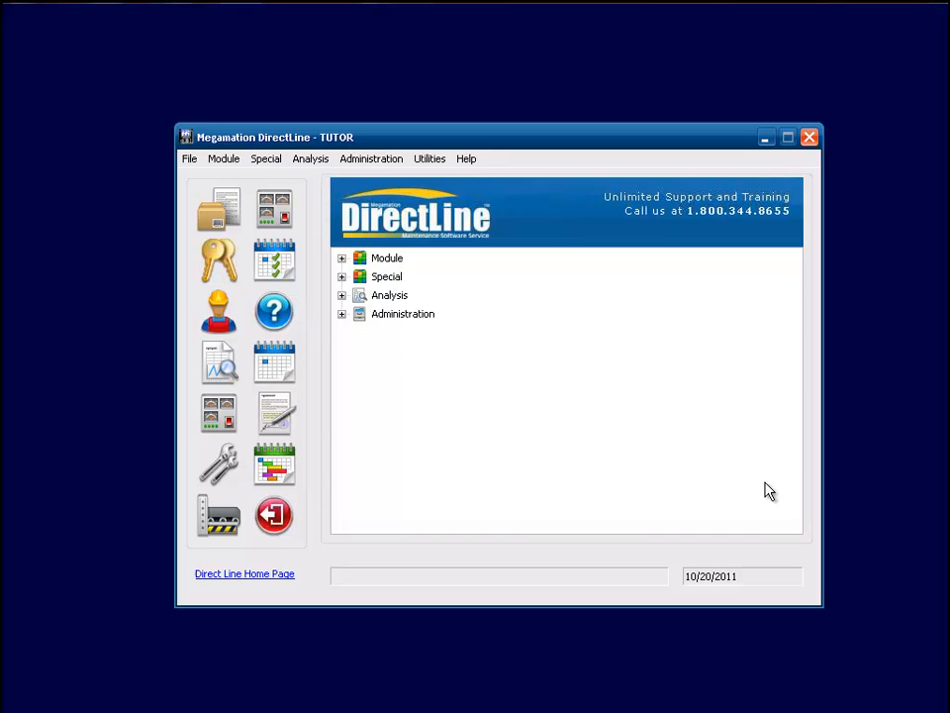
Go to Safety Document Entry under Standards and Safety Procedures via the Module menu.
click(224, 158)
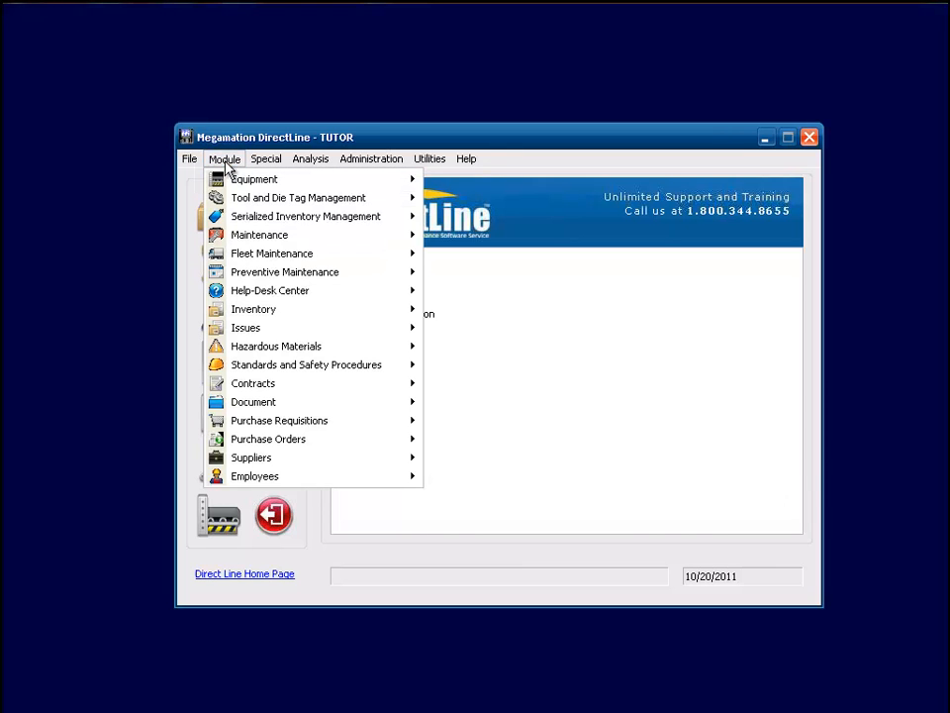
mouse_move(305, 364)
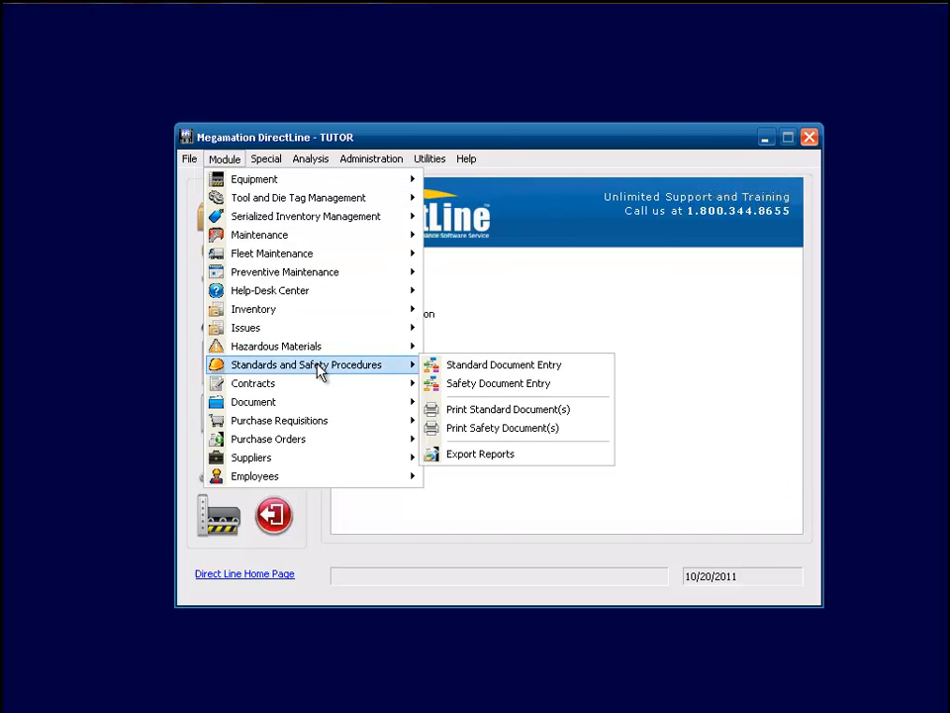
mouse_move(499, 384)
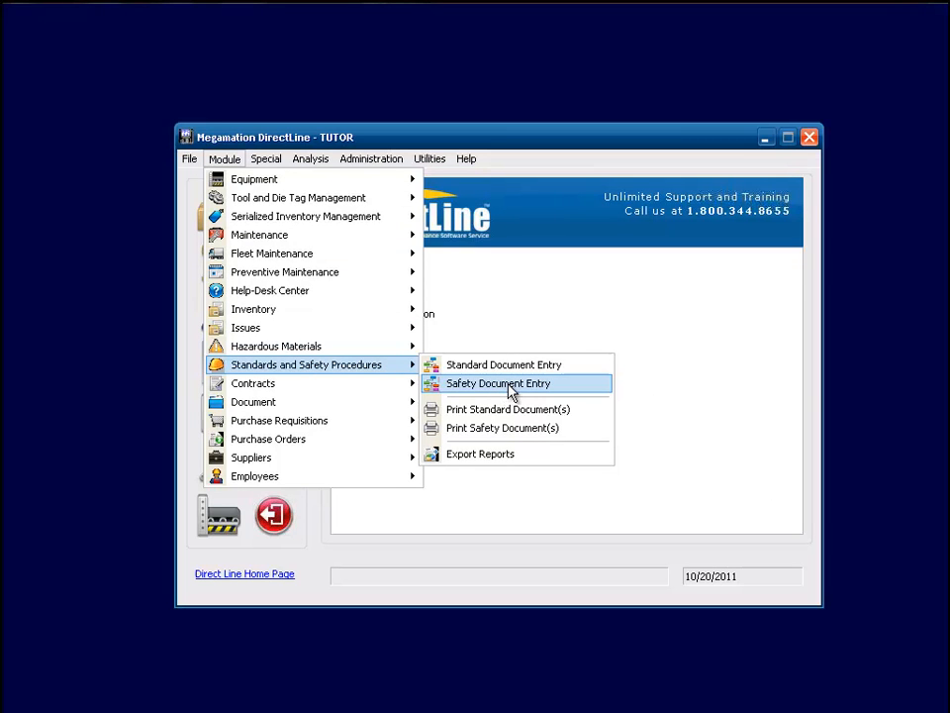
click(499, 384)
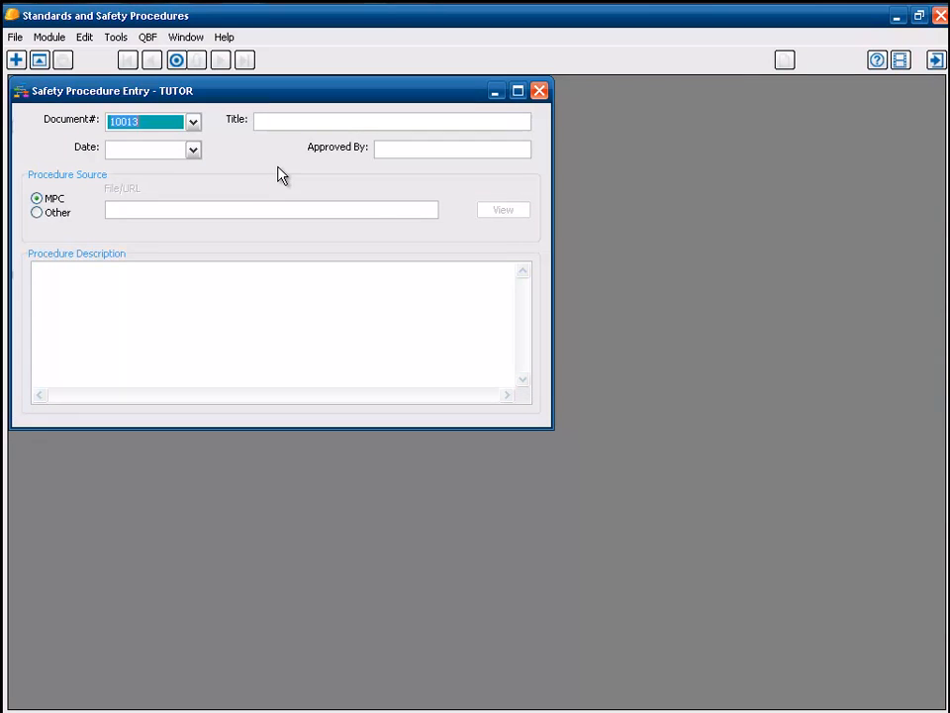
mouse_move(265, 154)
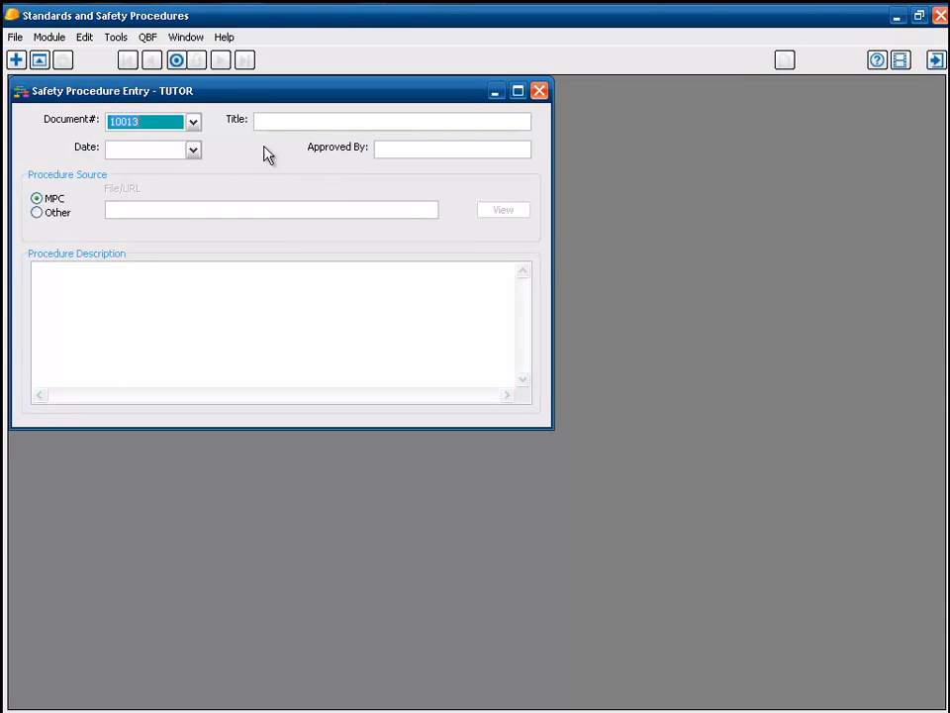
mouse_move(305, 186)
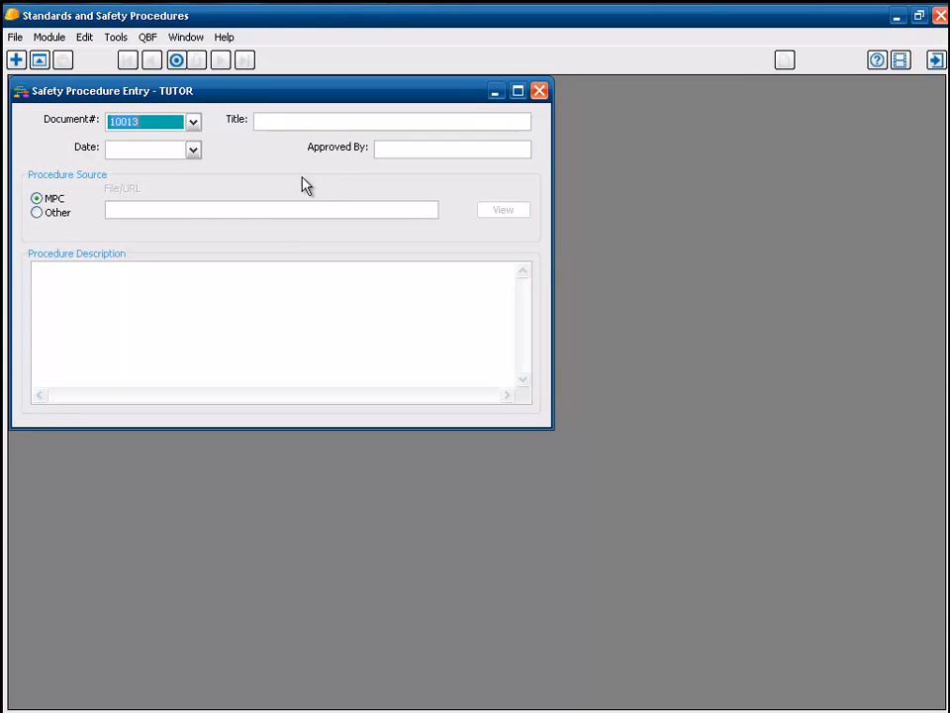
Start a new, blank safety procedure entry (document number 10013).
click(168, 121)
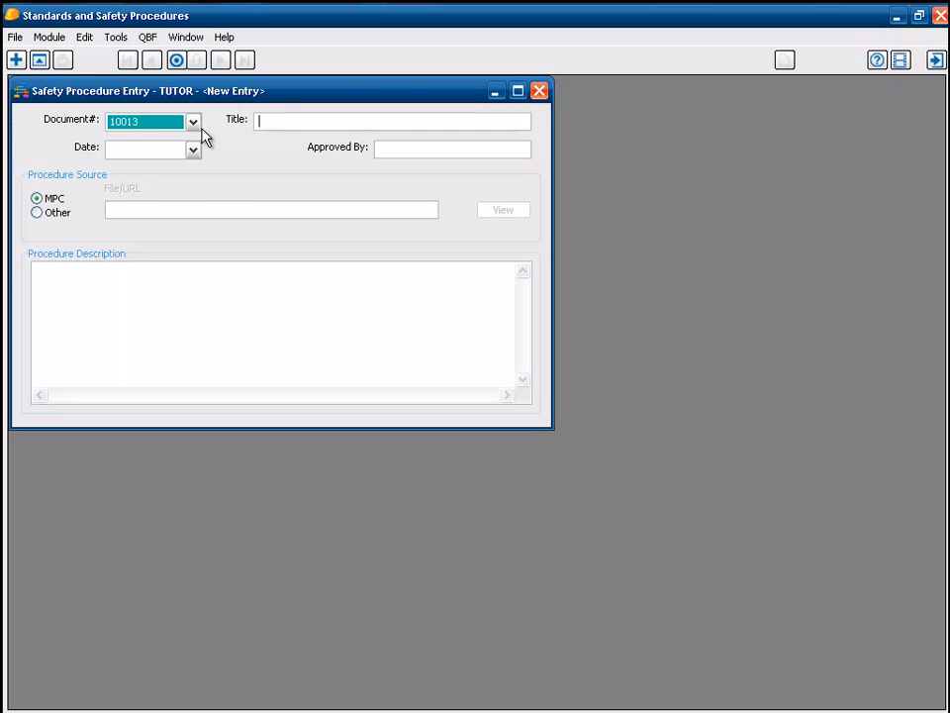
Title the entry 'Exhaust Fan Lockout', keep today's date 10/20/2011, and enter approver JP.
text(E)
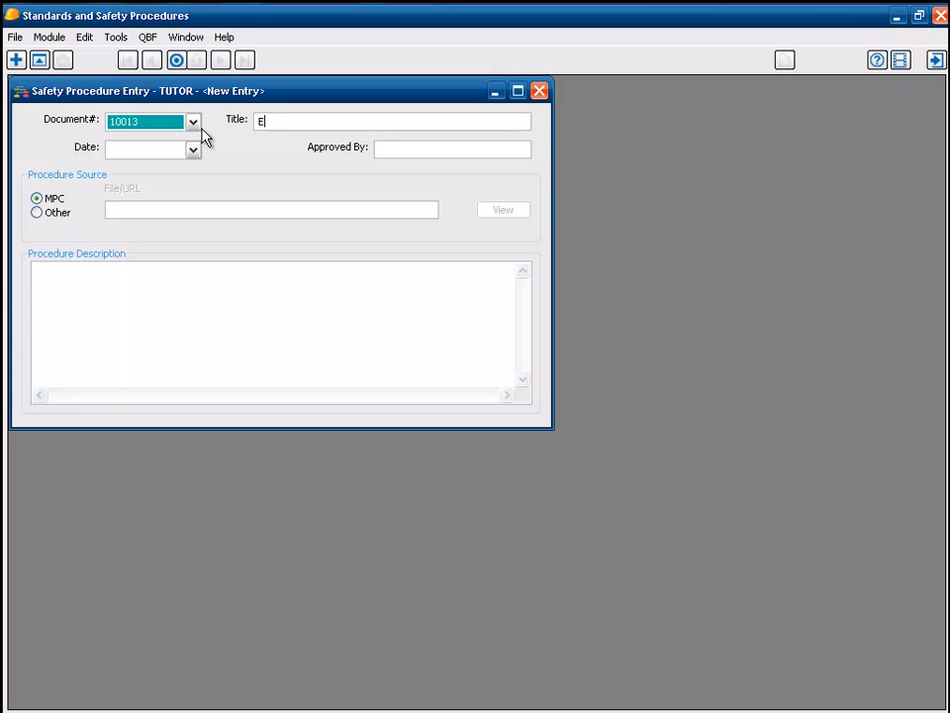
text(xhaust Fan)
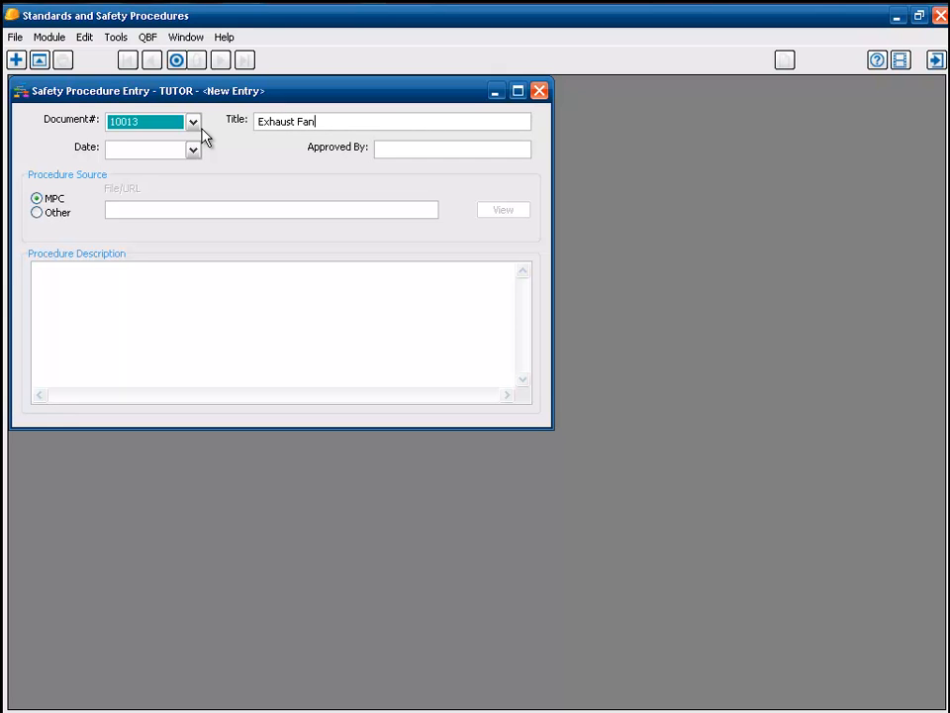
text(Lockout)
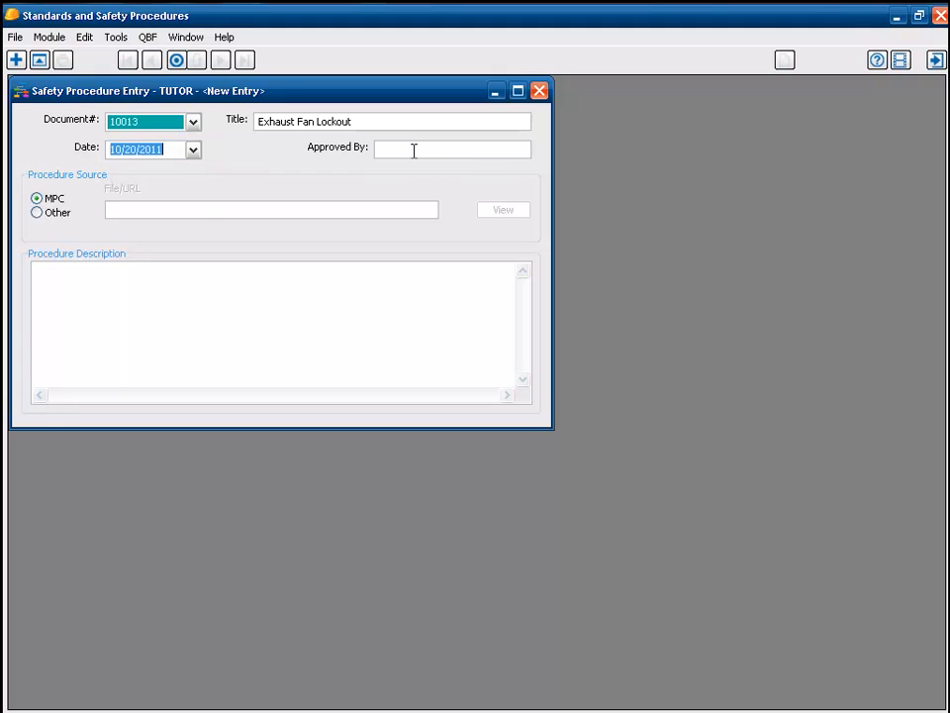
click(452, 149)
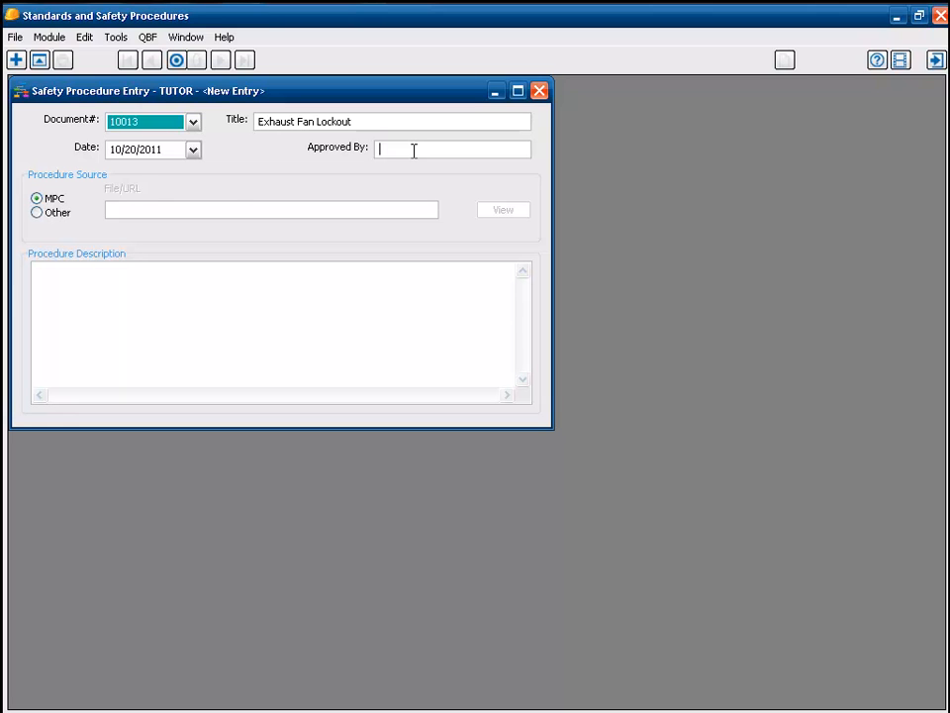
text(JP)
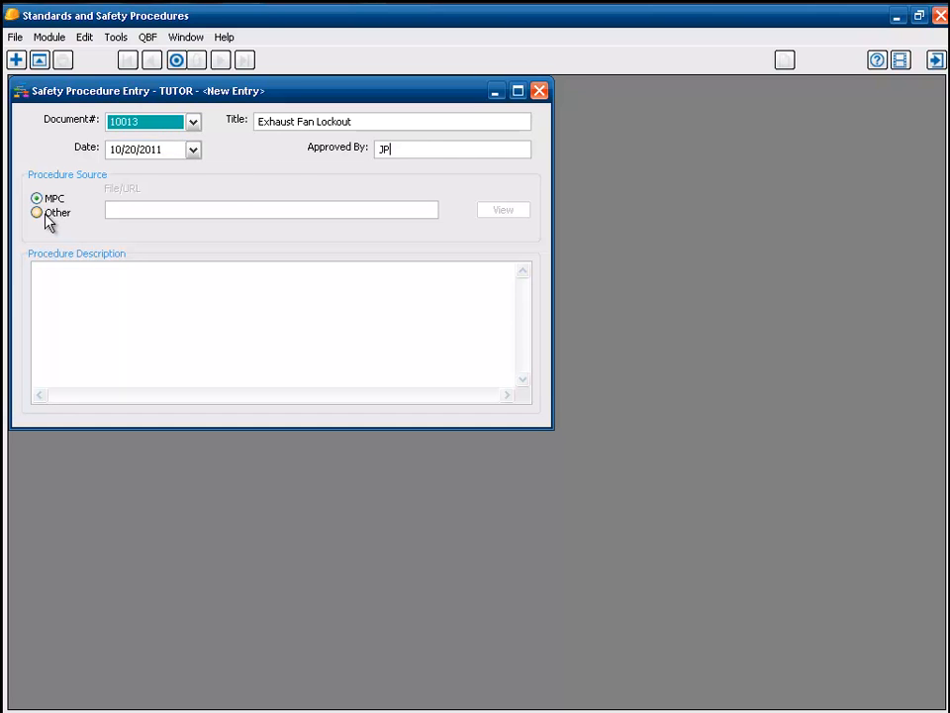
Set the procedure source to Other and link the LOTO EXHAUST FANS.doc file.
click(35, 214)
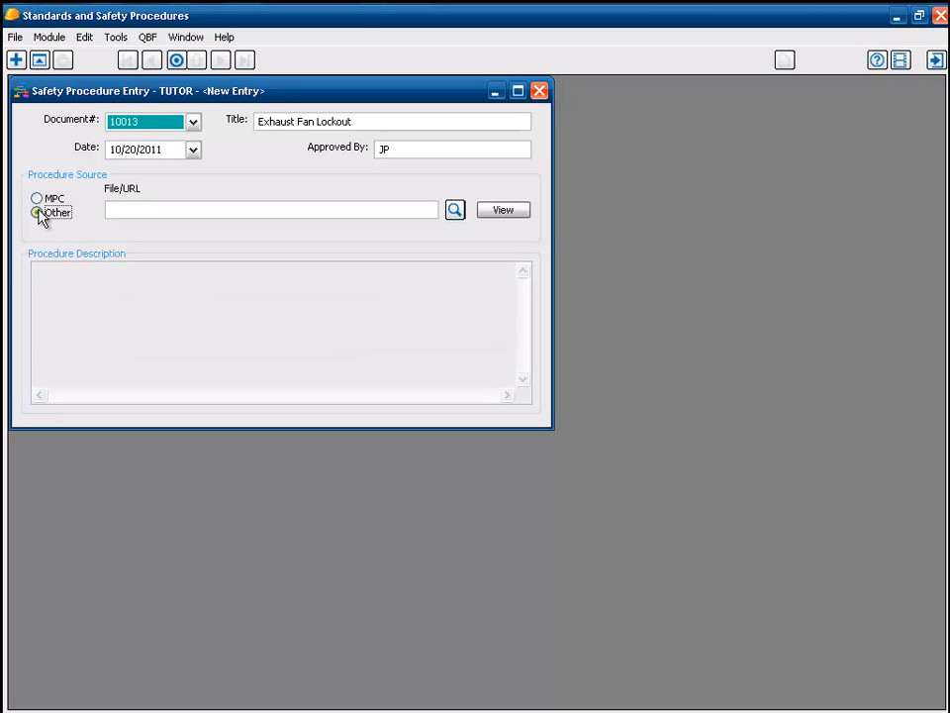
click(38, 214)
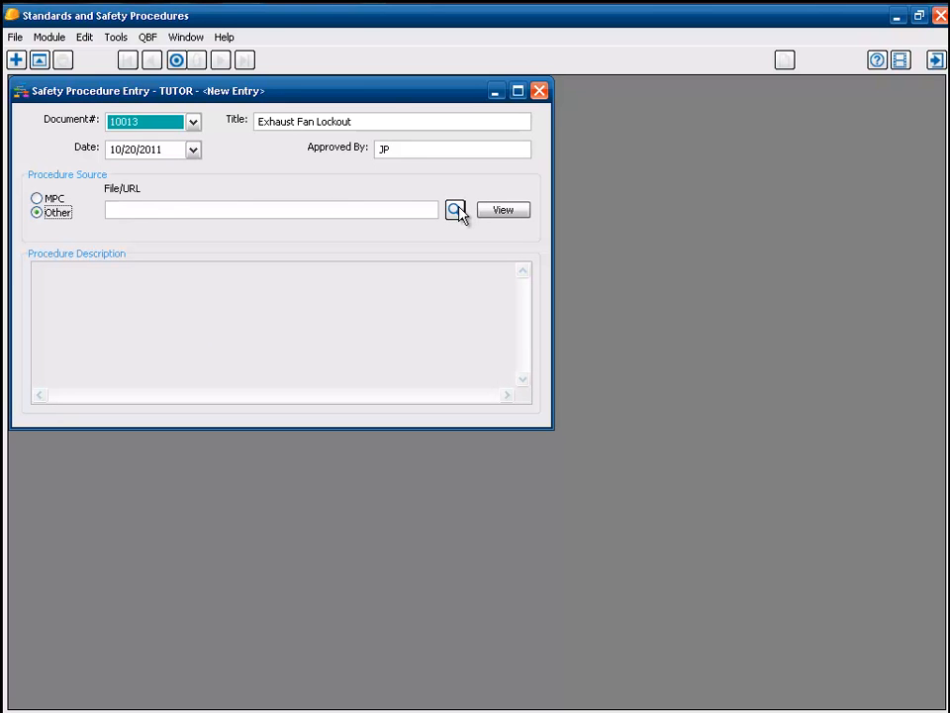
click(456, 210)
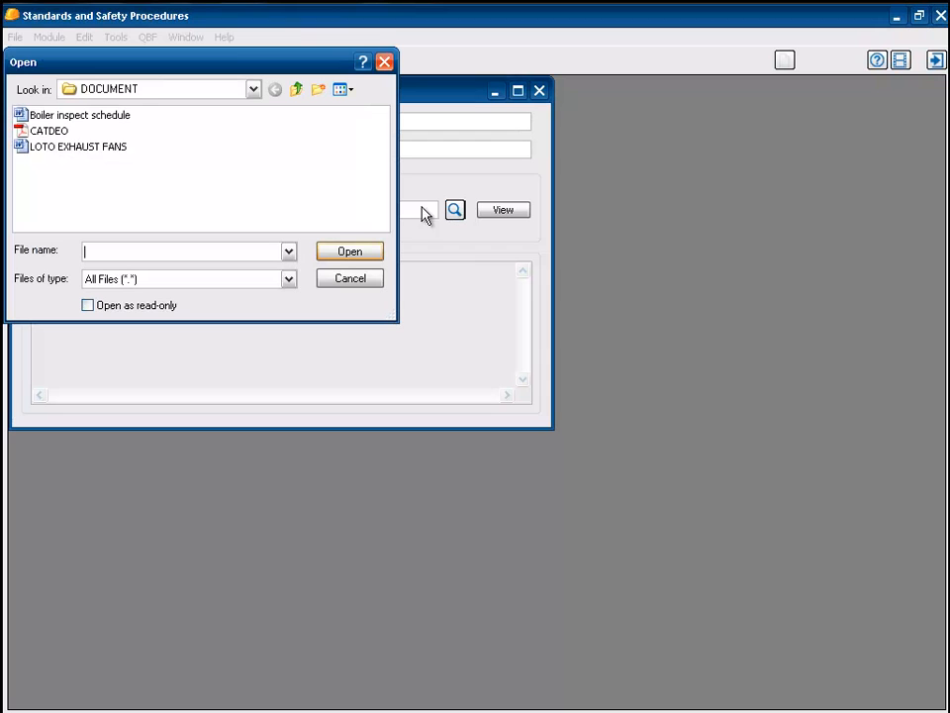
mouse_move(263, 166)
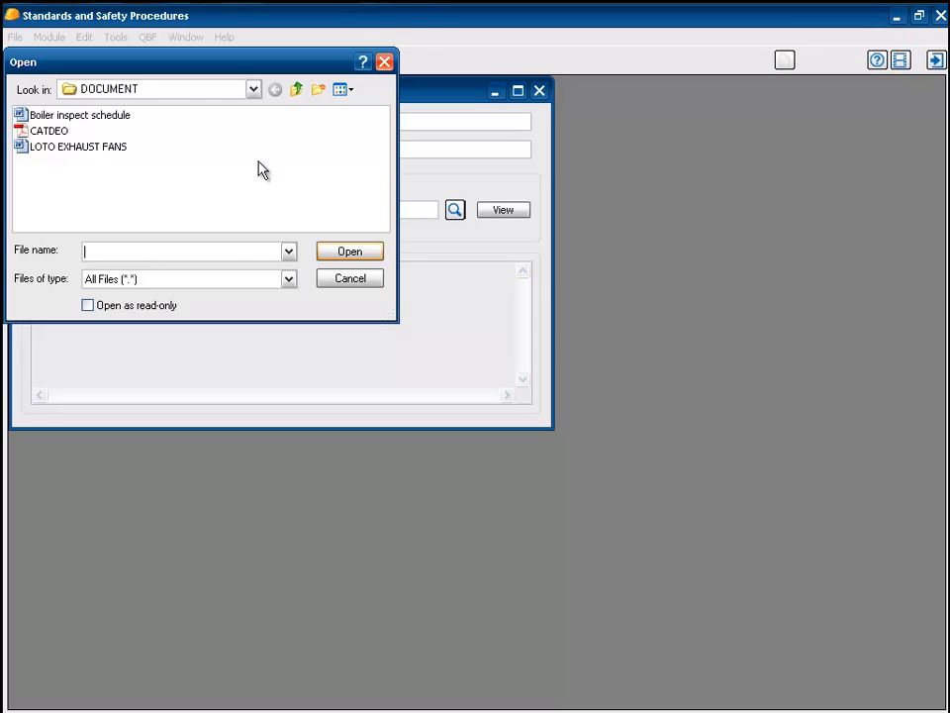
mouse_move(83, 154)
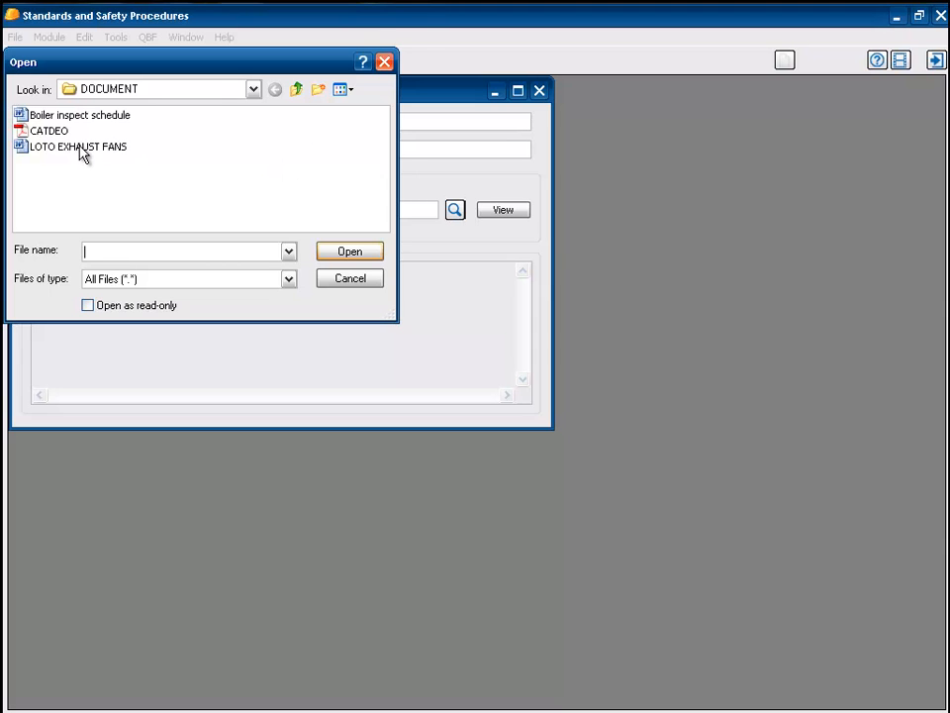
click(77, 147)
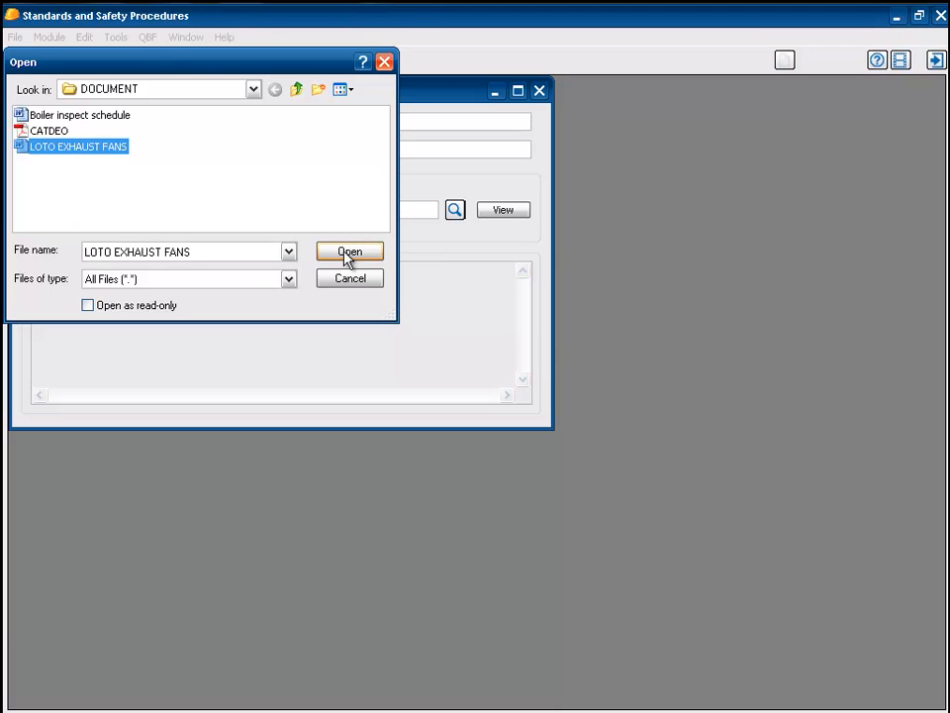
click(348, 249)
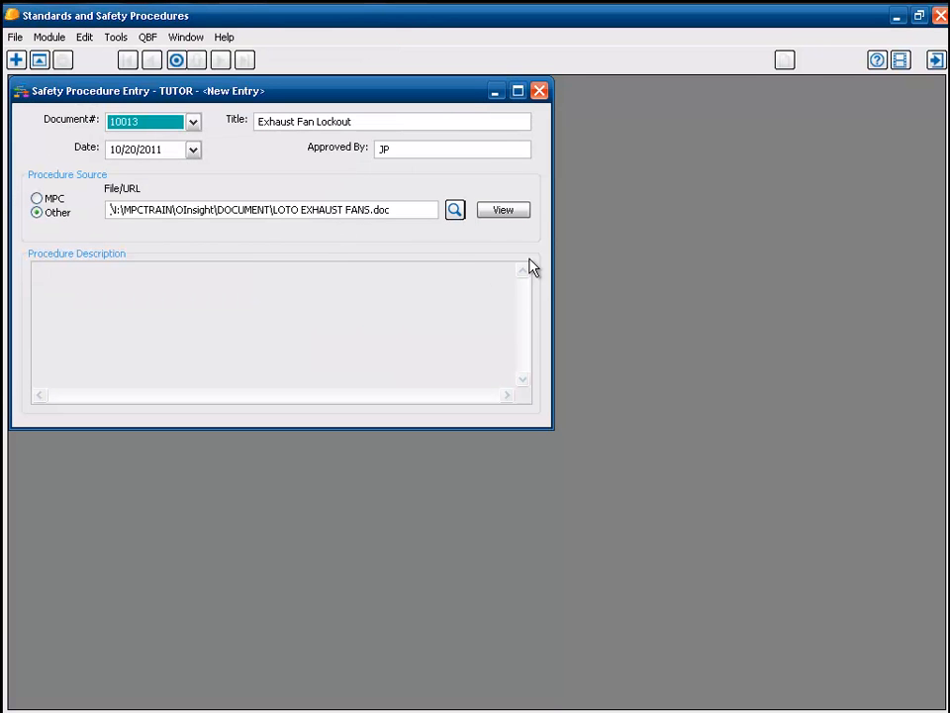
click(503, 209)
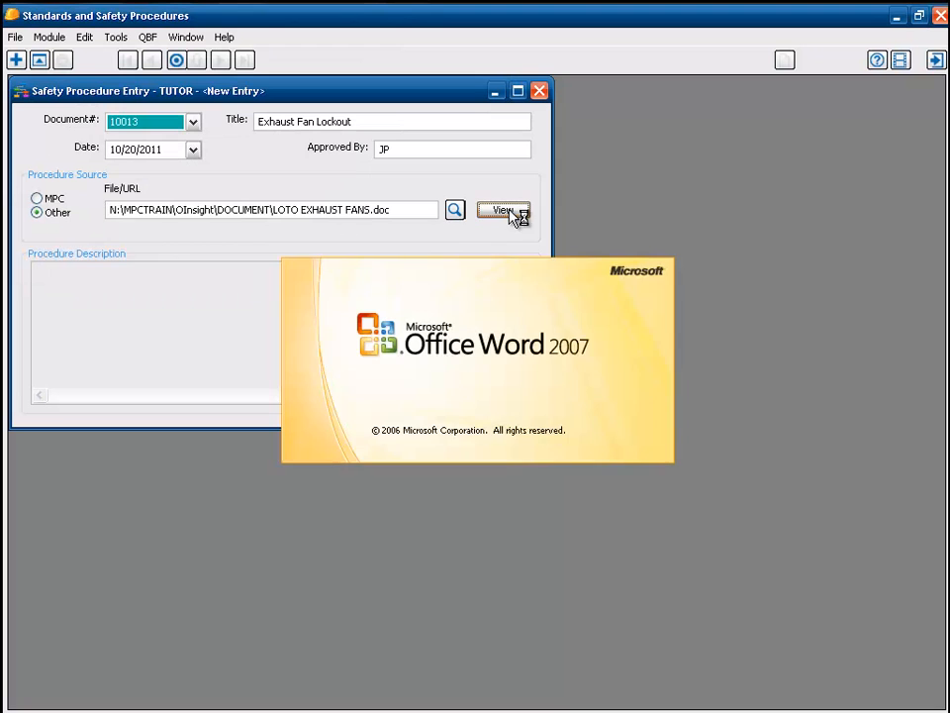
click(503, 210)
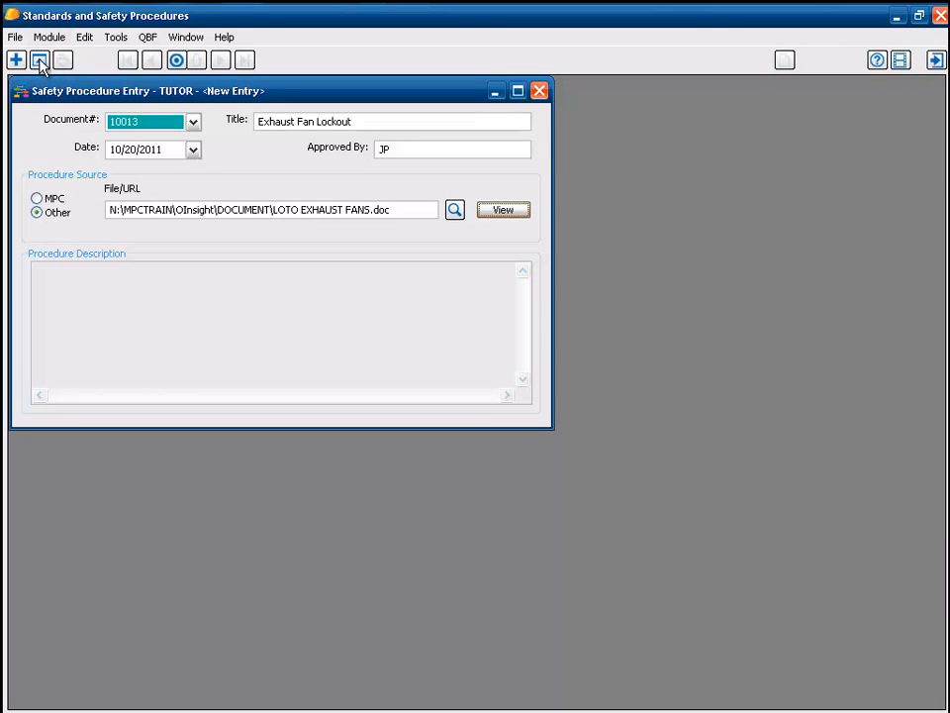
click(16, 36)
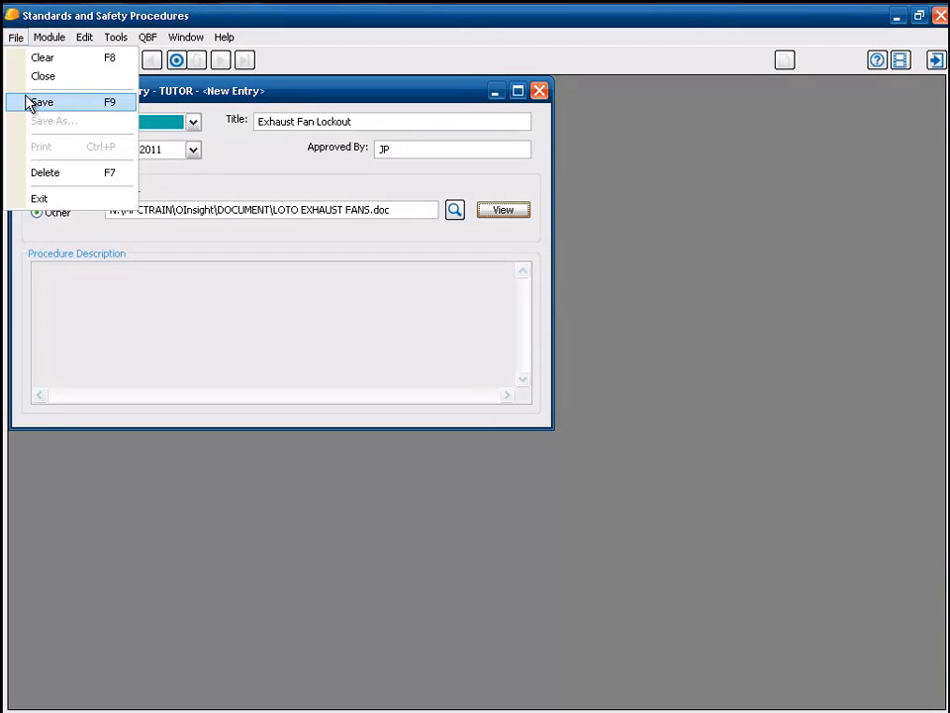